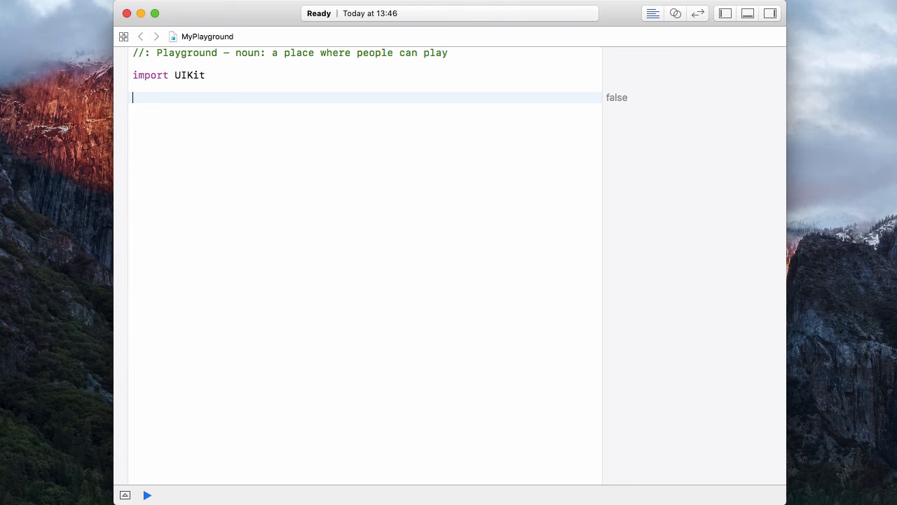
# Step: Declare var someInts = [Int]() below import UIKit as an empty Int array
pyautogui.write('var')
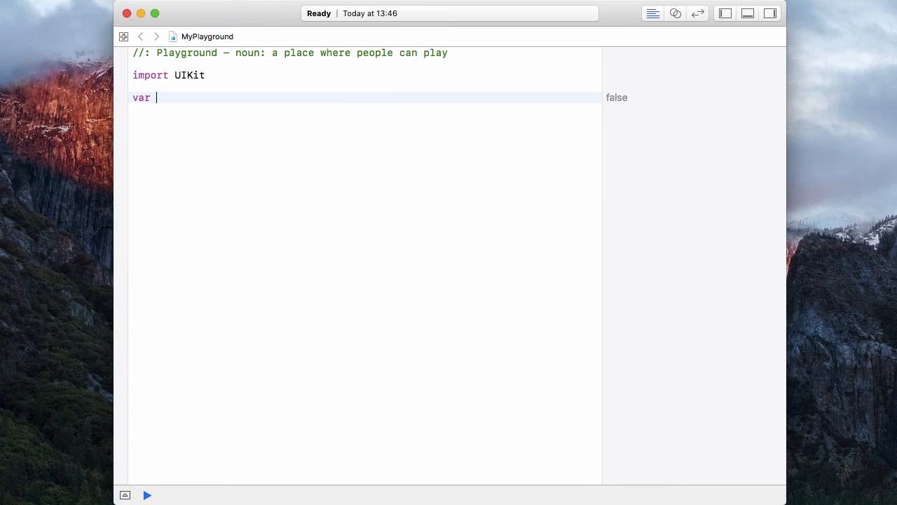
pyautogui.write('someInt')
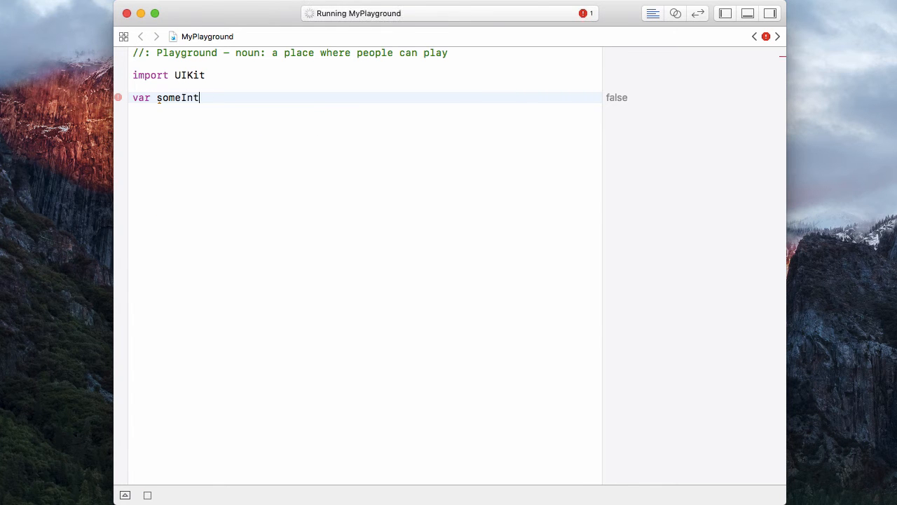
pyautogui.write('s =')
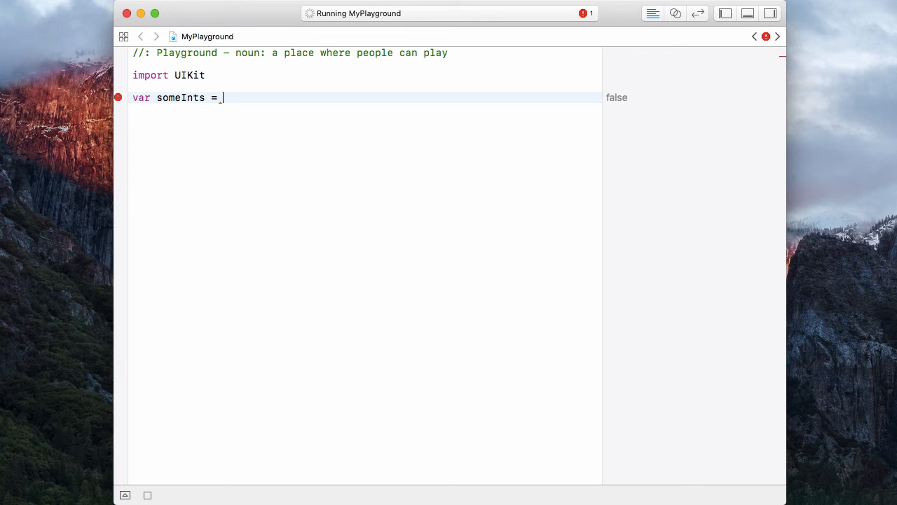
pyautogui.write('[')
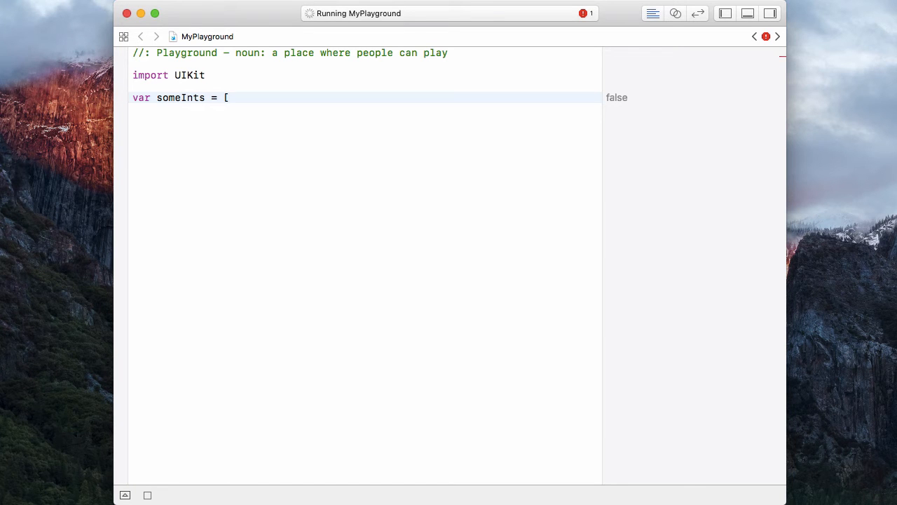
pyautogui.write('Int')
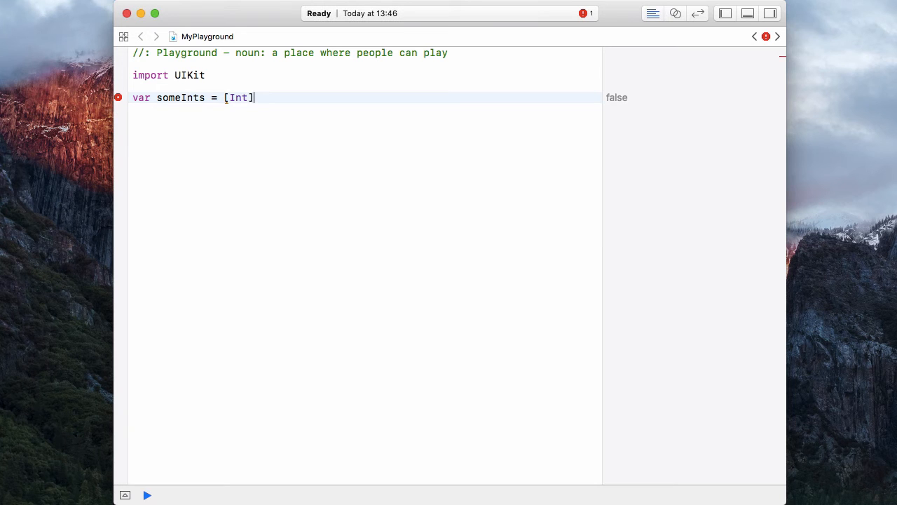
pyautogui.write('" "')
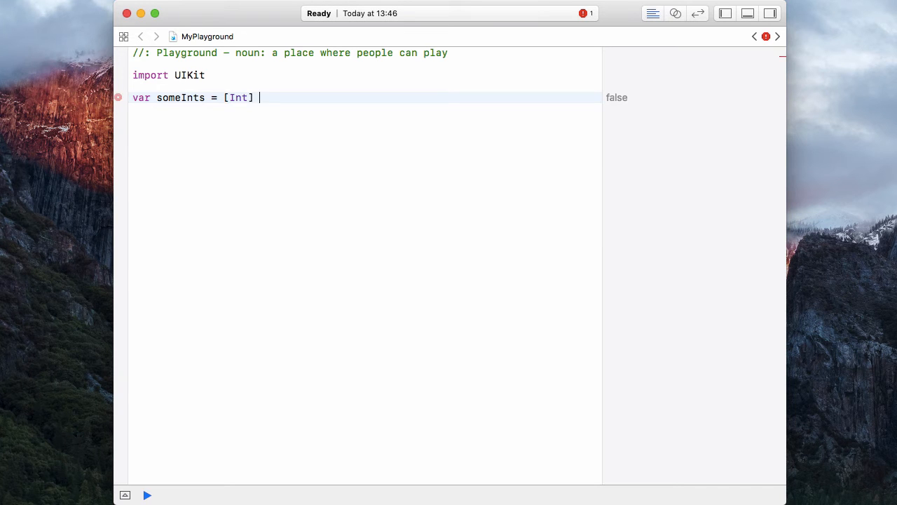
pyautogui.write('()')
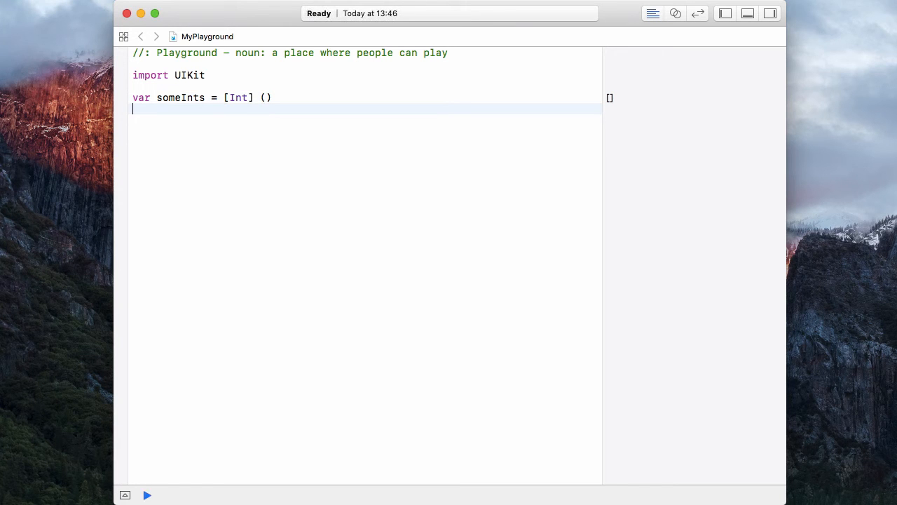
# Step: Declare var someStrs = [String]() on the next line
pyautogui.write('var')
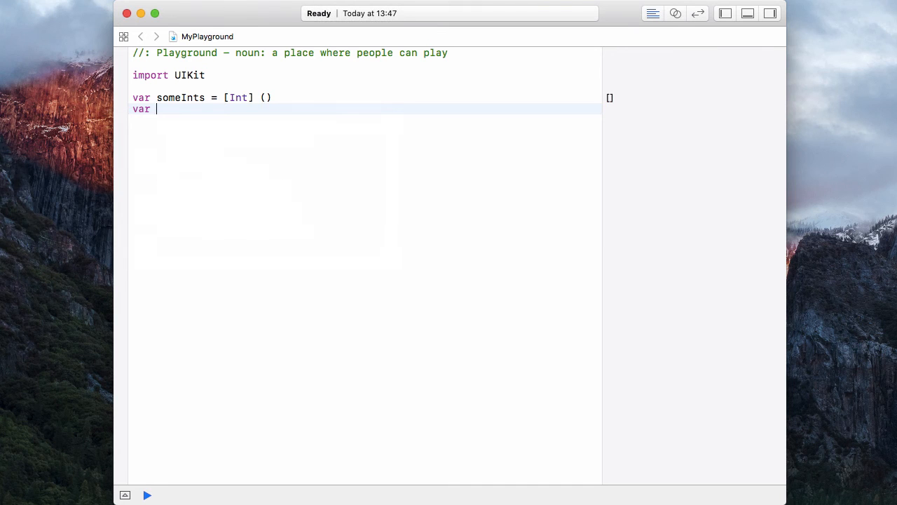
pyautogui.write('someStr')
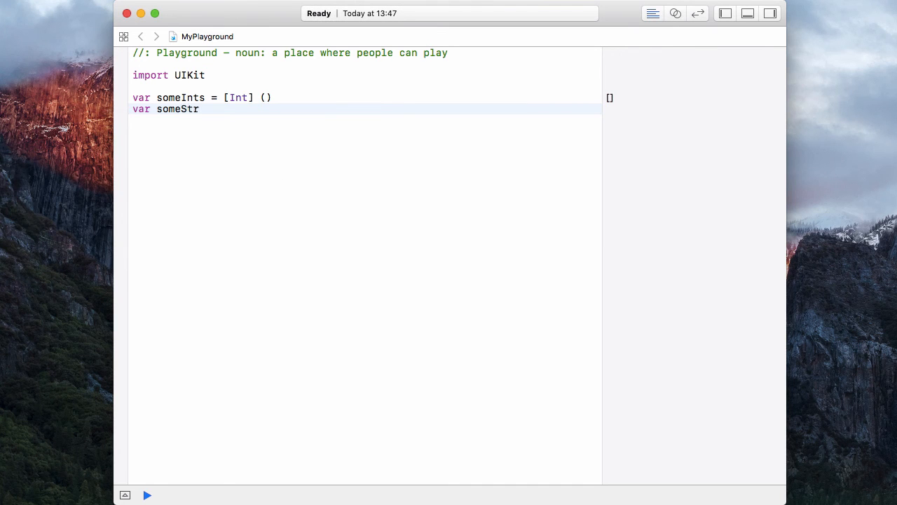
pyautogui.write('s =')
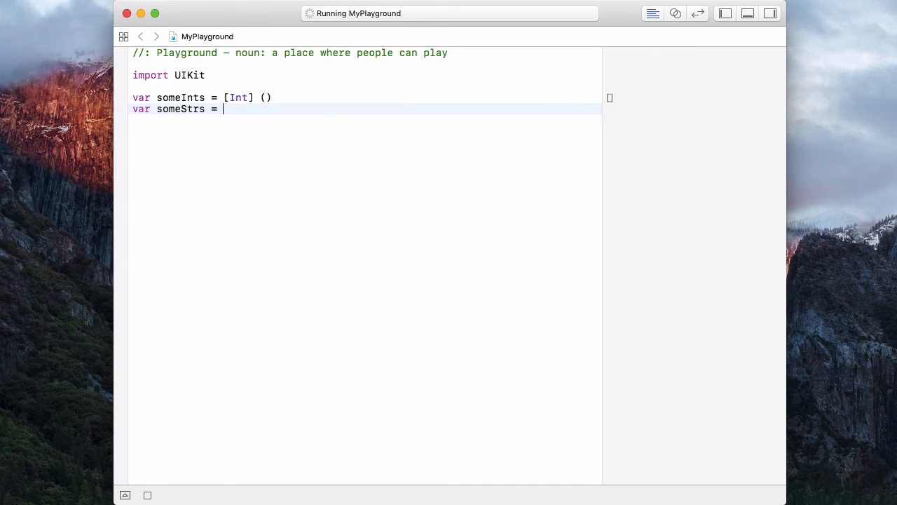
pyautogui.write('[')
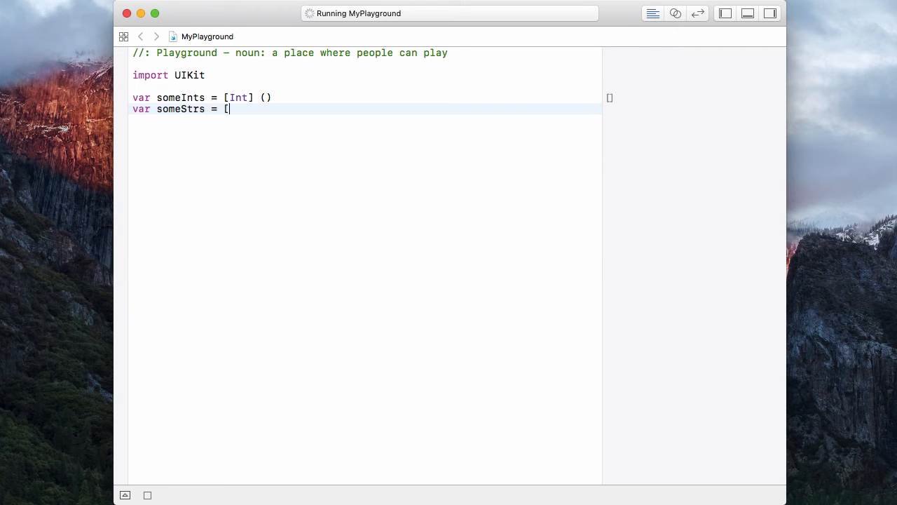
pyautogui.write('String] (')
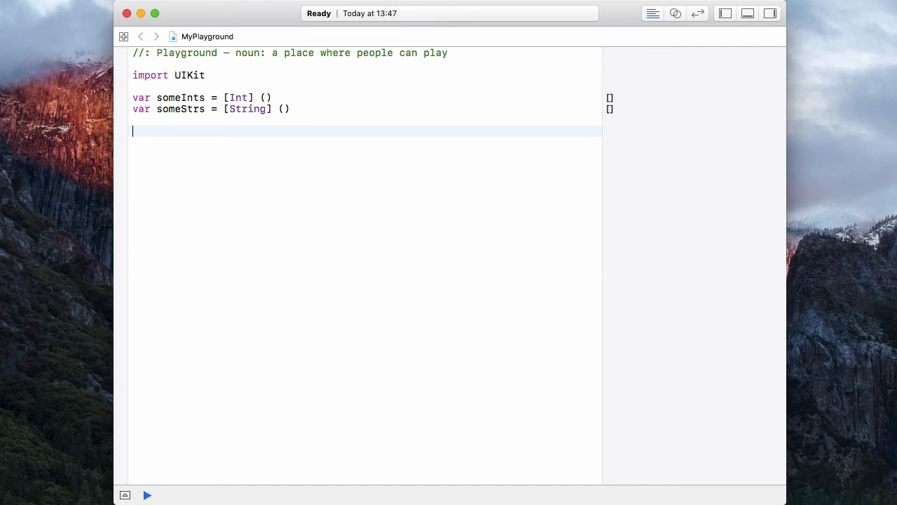
# Step: Append 4 to someInts with someInts.append(4), giving [4]
pyautogui.write('someInts')
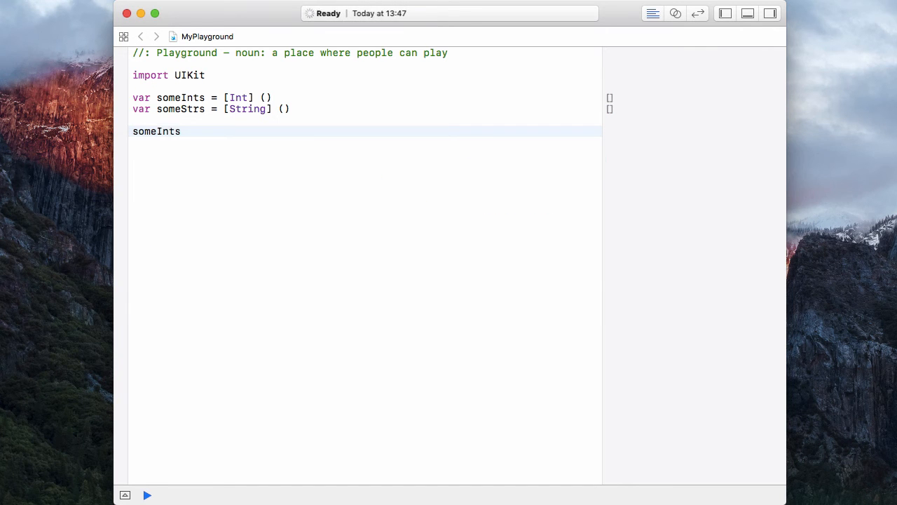
pyautogui.write('.')
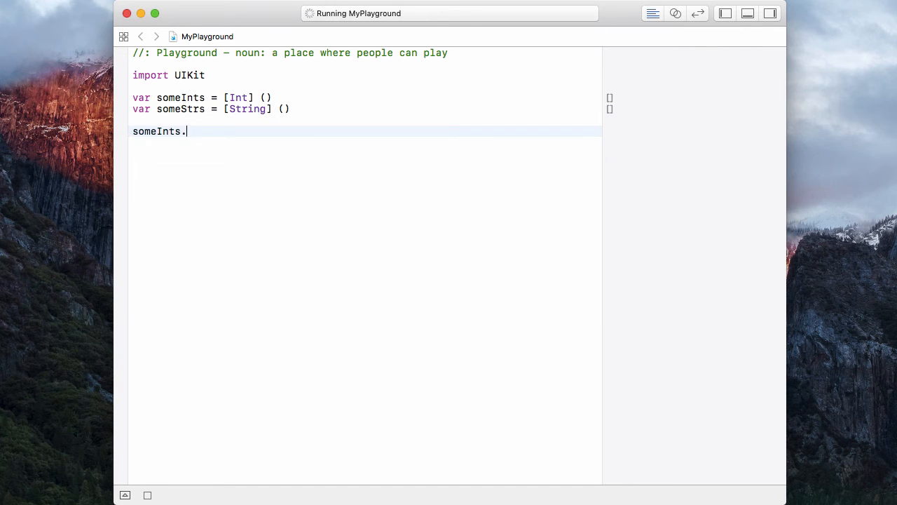
pyautogui.write('append(newElement: Element')
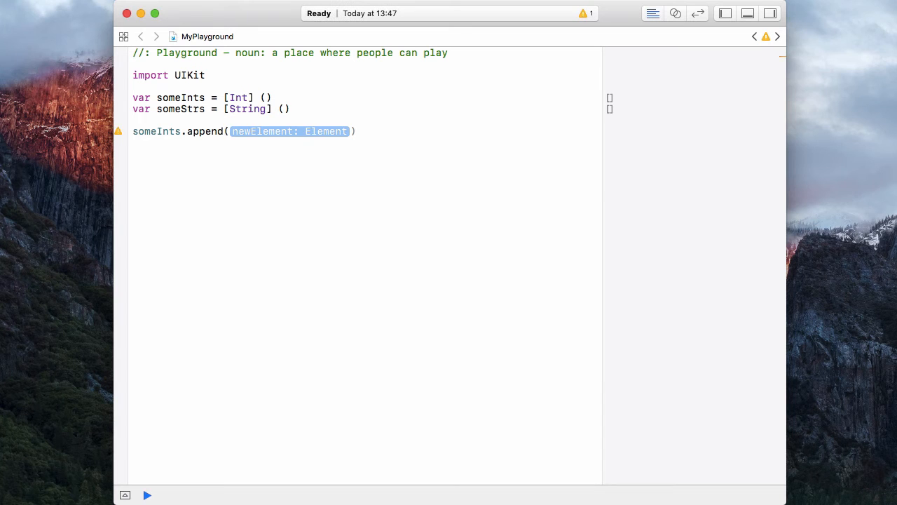
pyautogui.write('4')
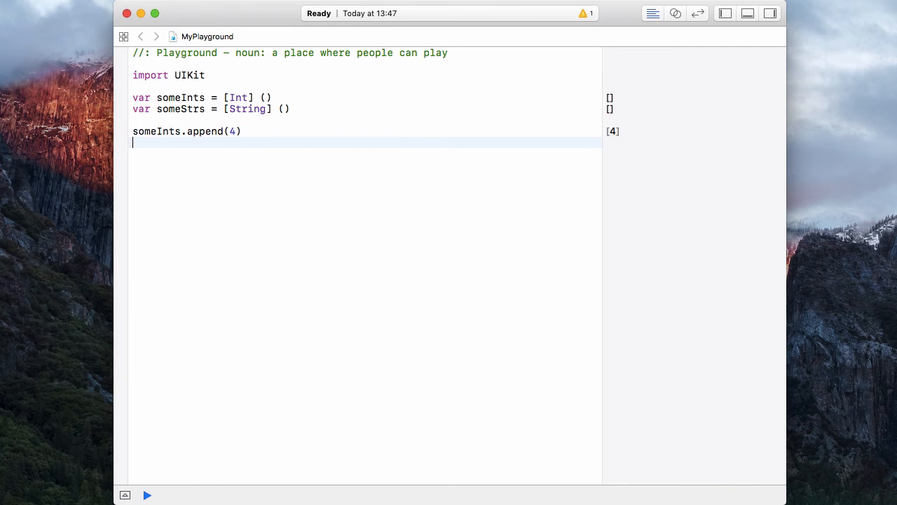
# Step: Add a someStrs.append call, which gets flagged with an error
pyautogui.write('somest')
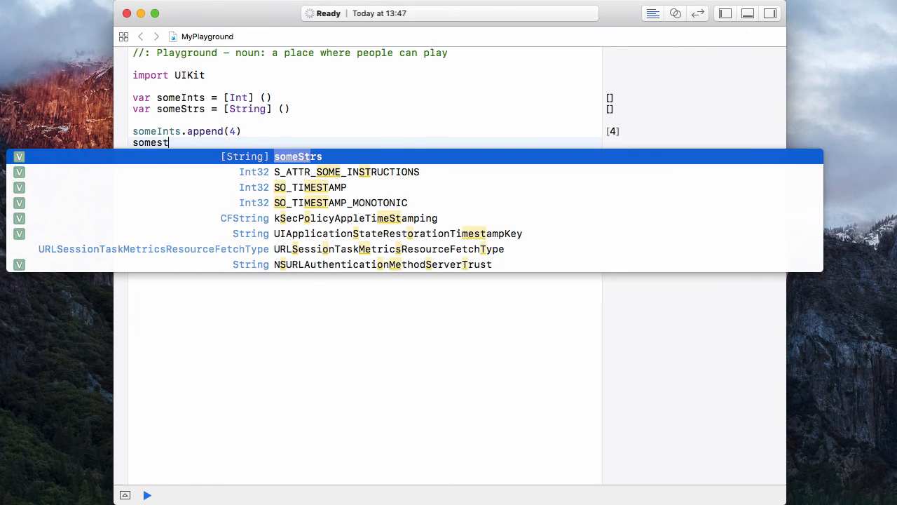
pyautogui.write('rs.append("g')
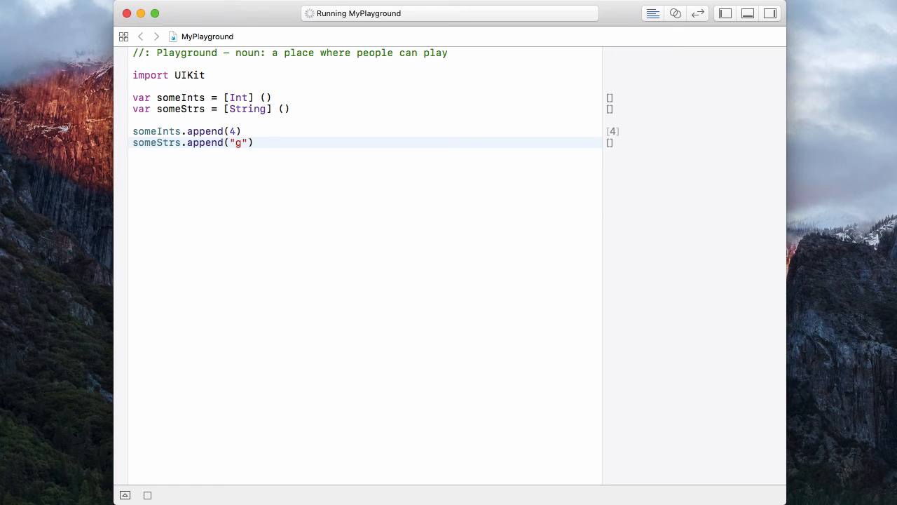
pyautogui.write('k')
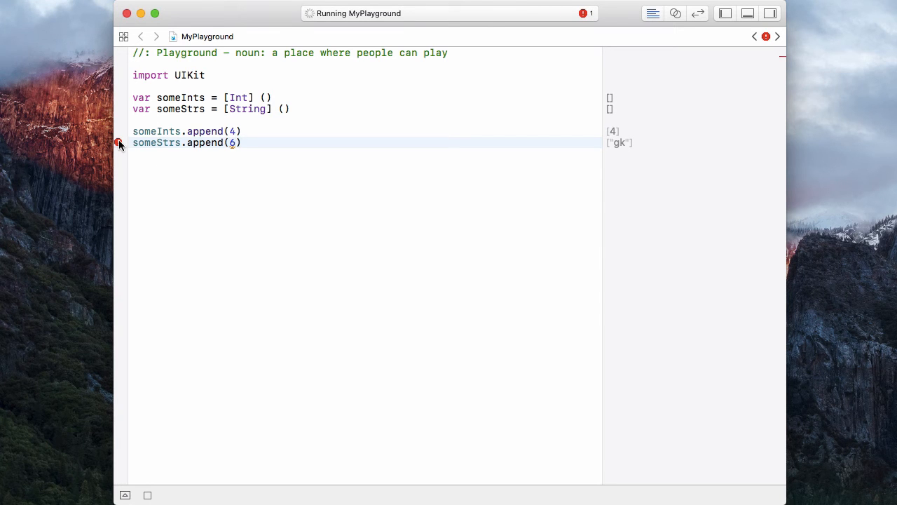
pyautogui.click(117, 143)
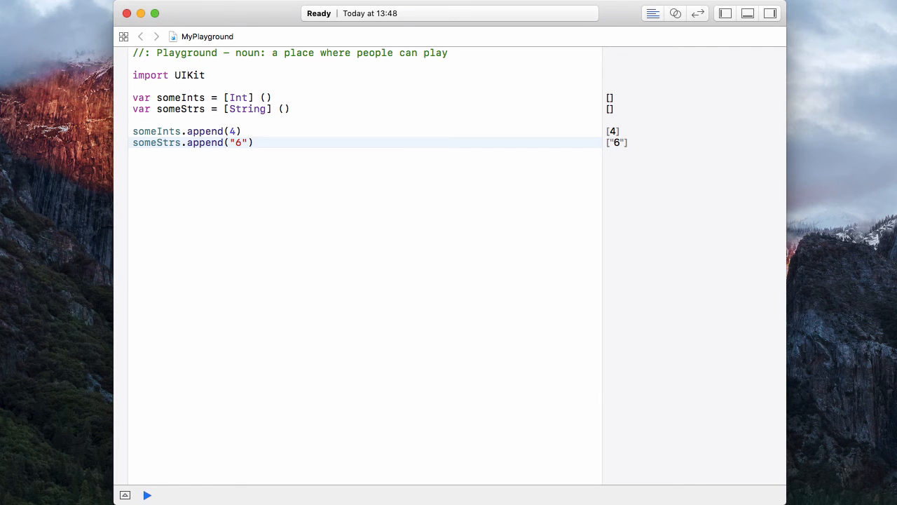
pyautogui.write('gk')
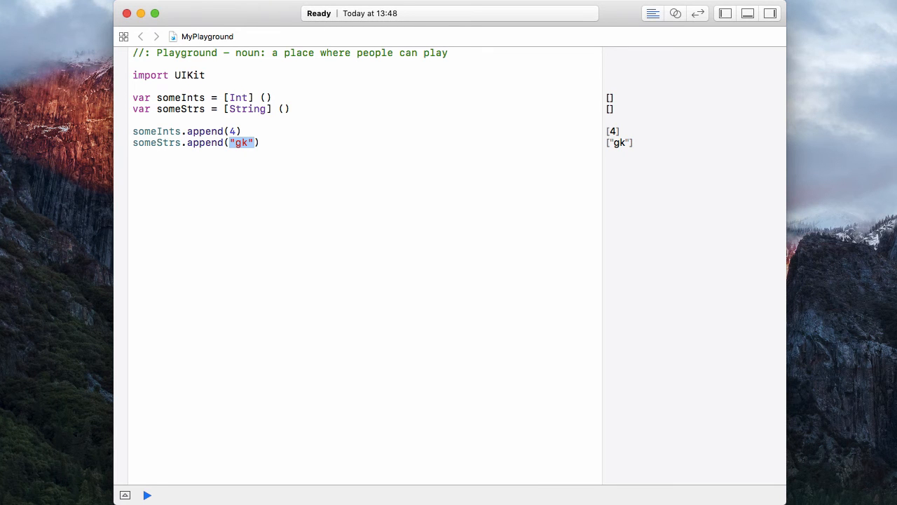
# Step: Add someInts += [6, 8] on a new line, producing [4, 6, 8]
pyautogui.click(147, 495)
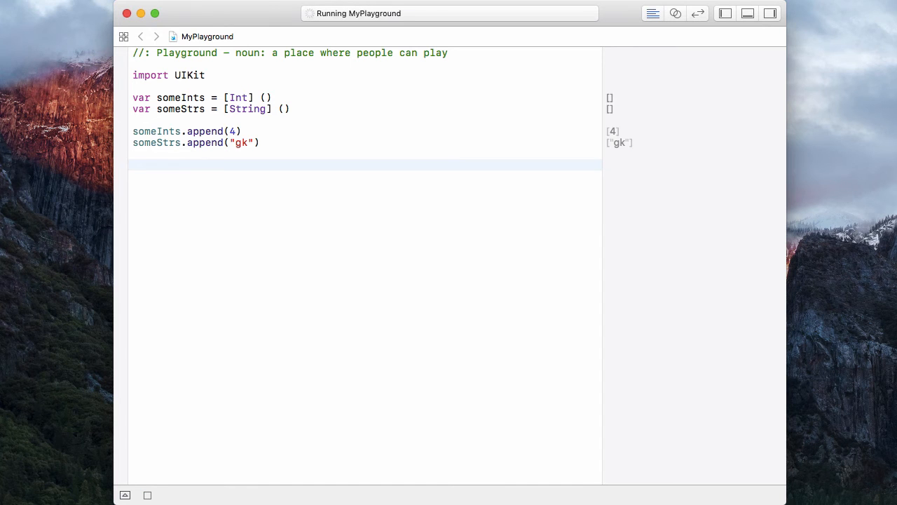
pyautogui.write('s')
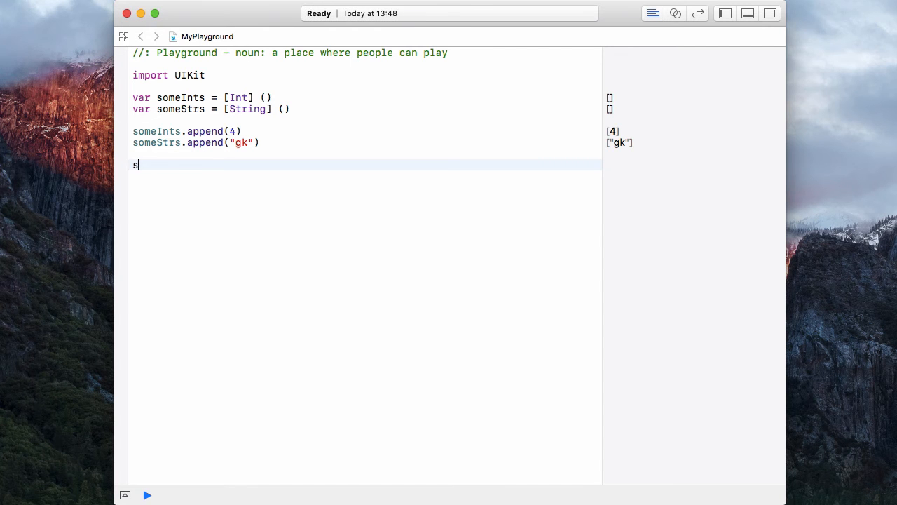
pyautogui.write('omeInts +=')
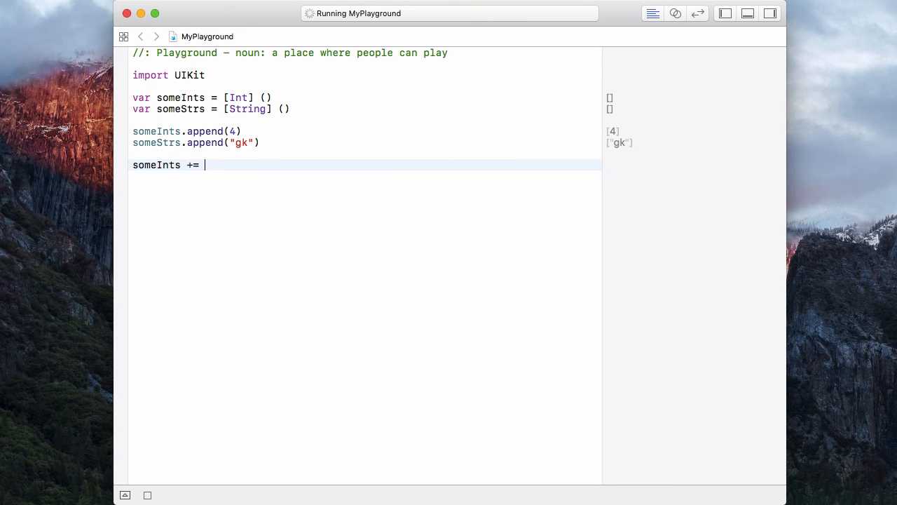
pyautogui.write('[6')
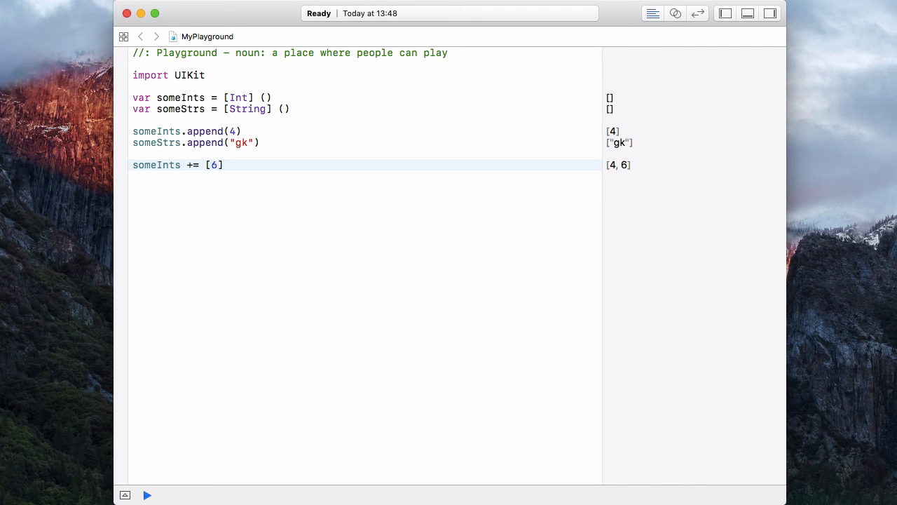
pyautogui.write(', 8')
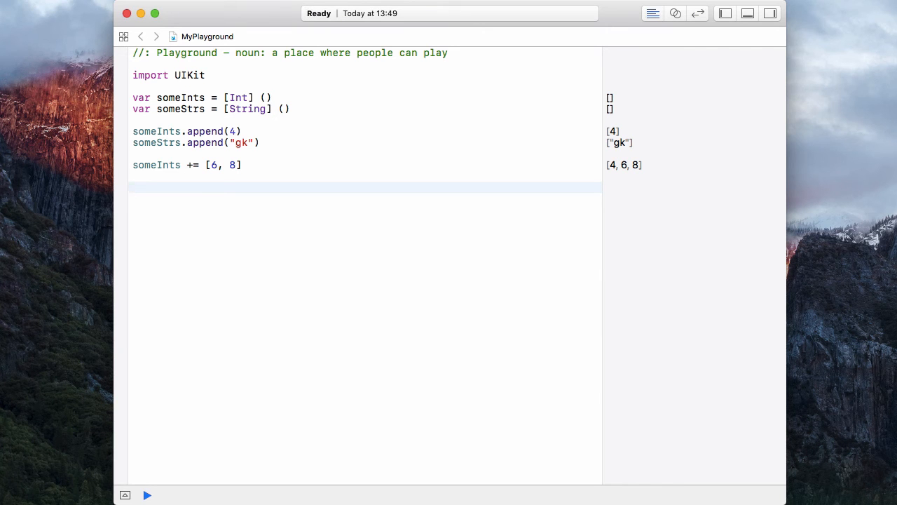
pyautogui.click(134, 187)
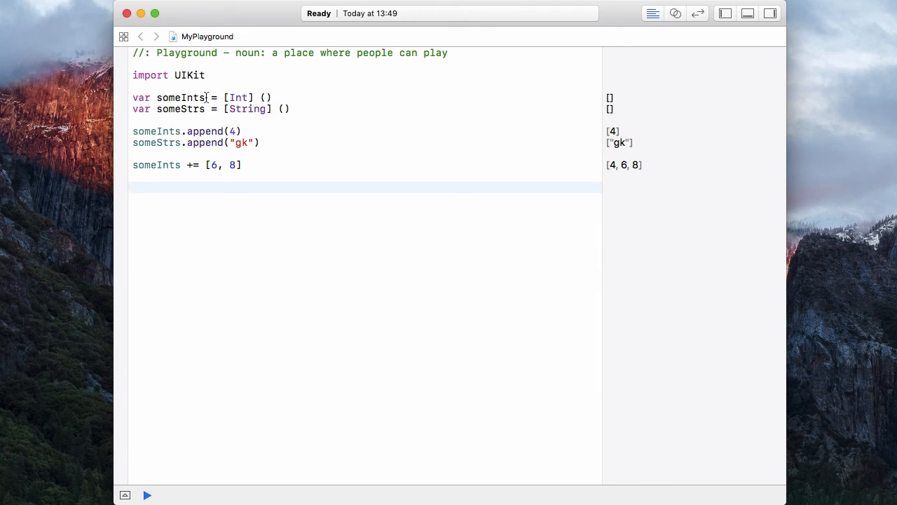
# Step: Rewrite the declaration as var someInts: [Int] = [5, 8, 88, 2352]
pyautogui.doubleClick(179, 97)
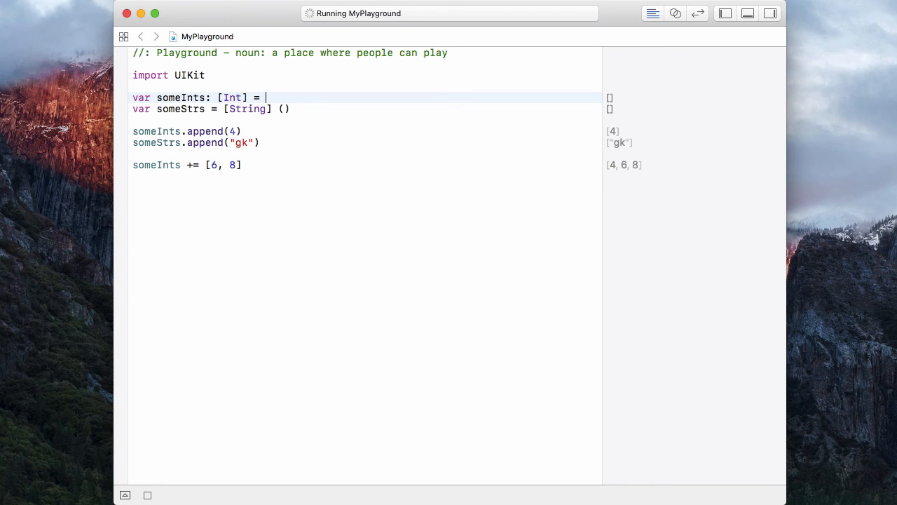
pyautogui.write('[')
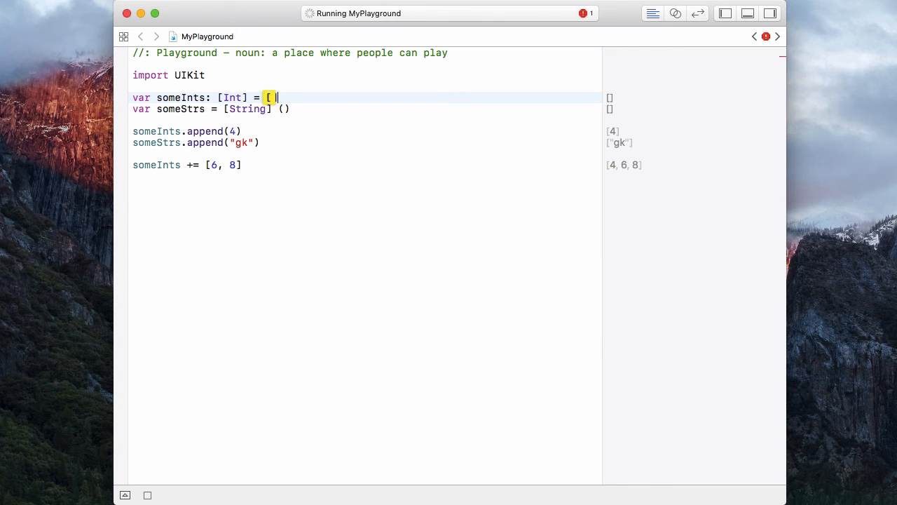
pyautogui.write('5,')
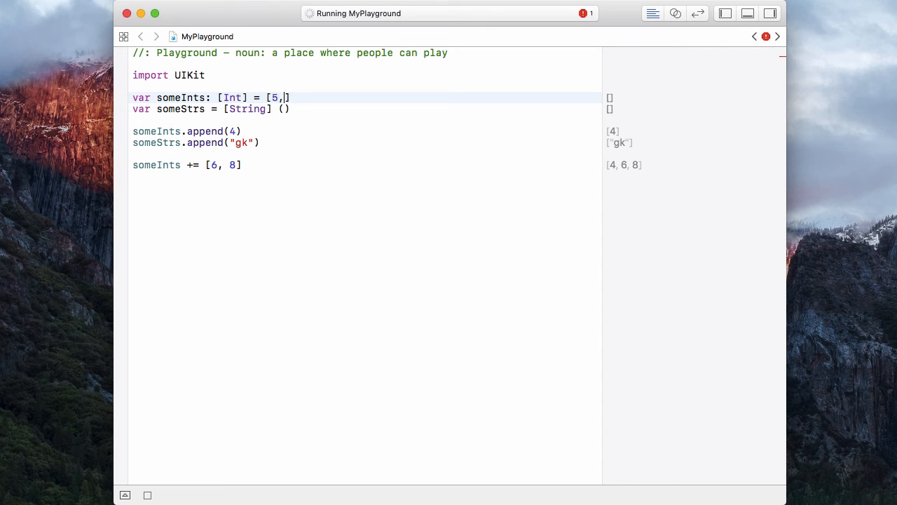
pyautogui.write('8,88,2352')
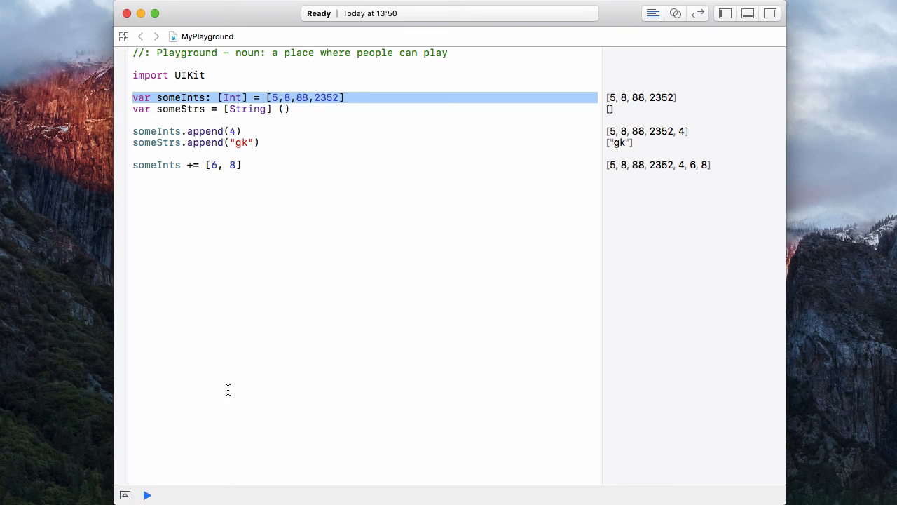
pyautogui.click(210, 131)
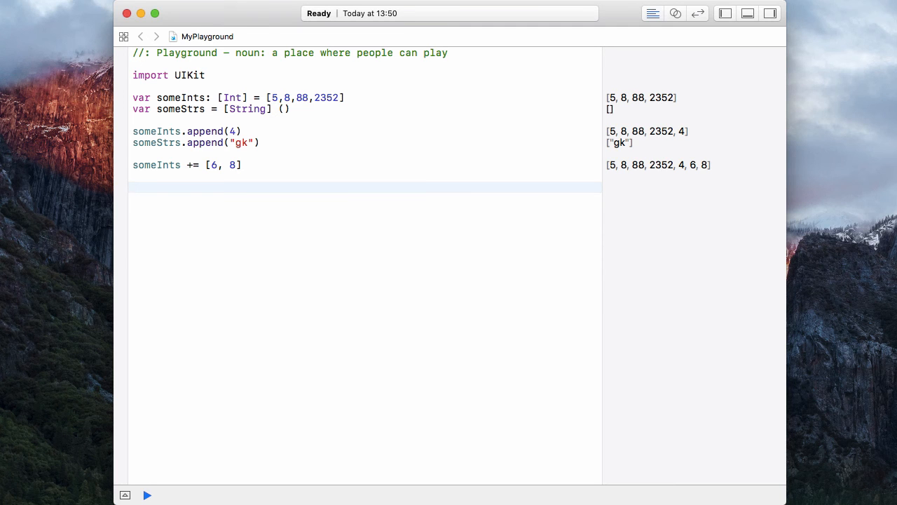
# Step: Type someInts.count on a new line after the += statement
pyautogui.click(135, 187)
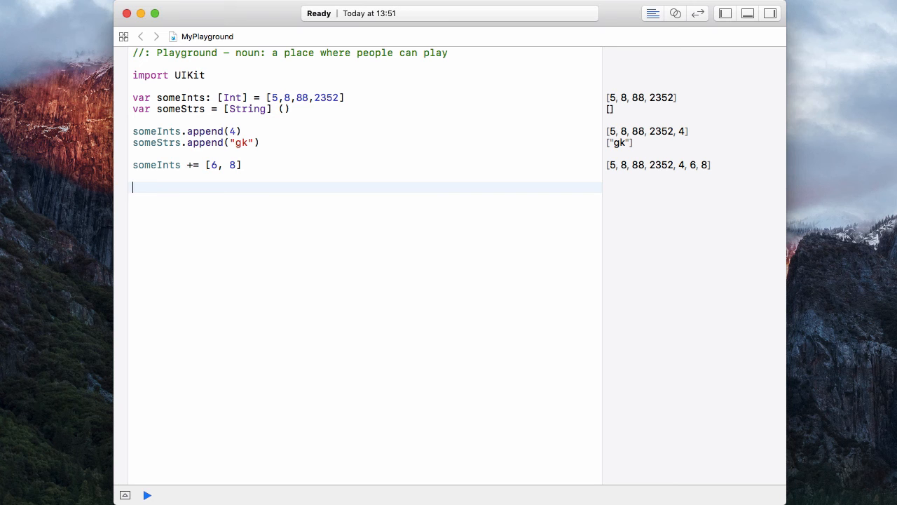
pyautogui.write('some')
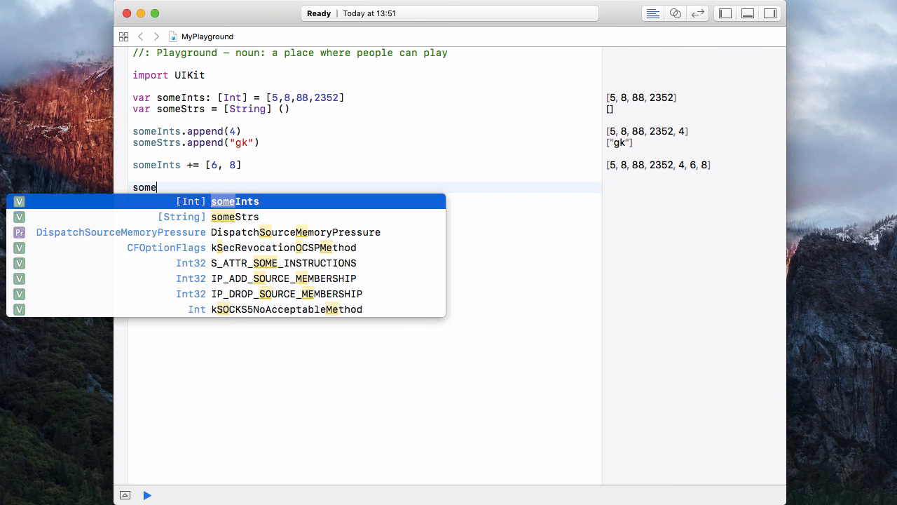
pyautogui.write('Ints.')
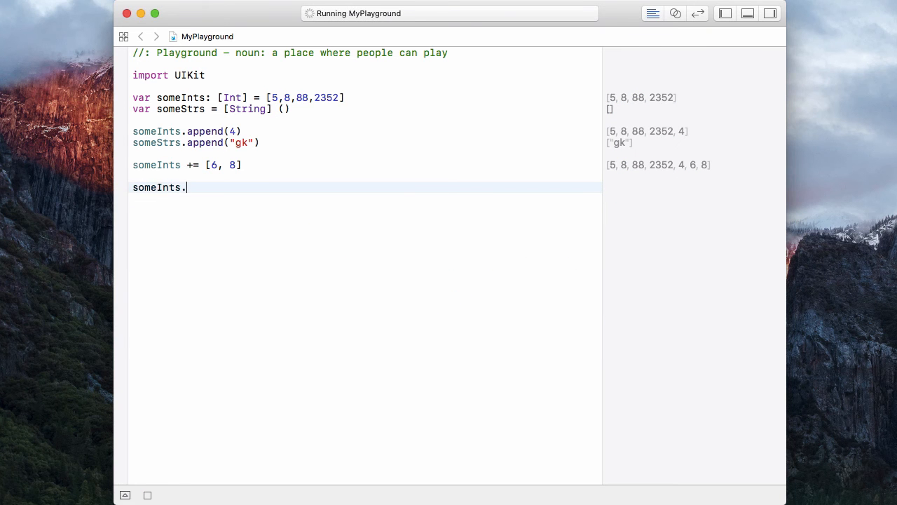
pyautogui.write('count')
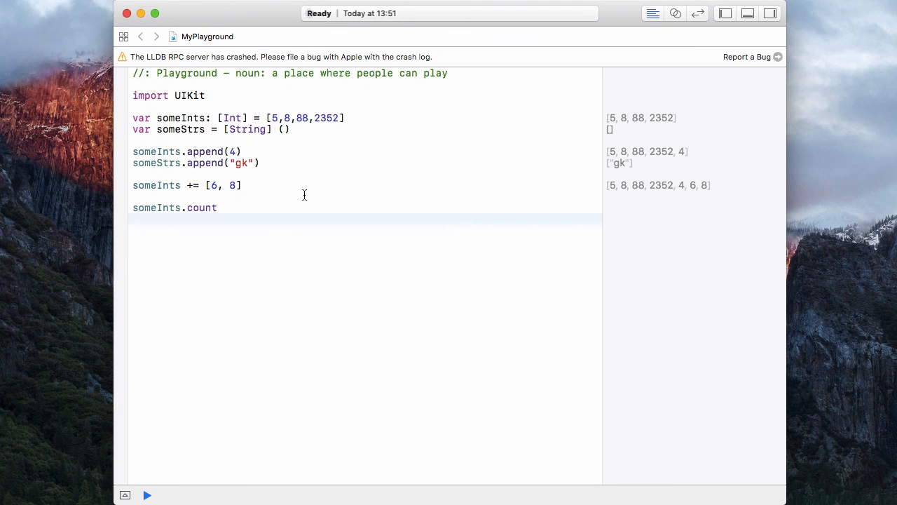
pyautogui.moveTo(612, 205)
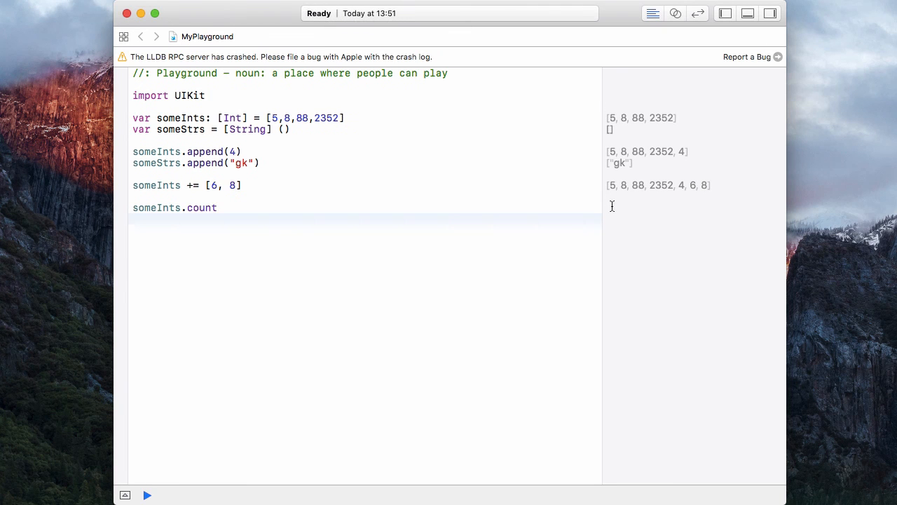
pyautogui.click(218, 207)
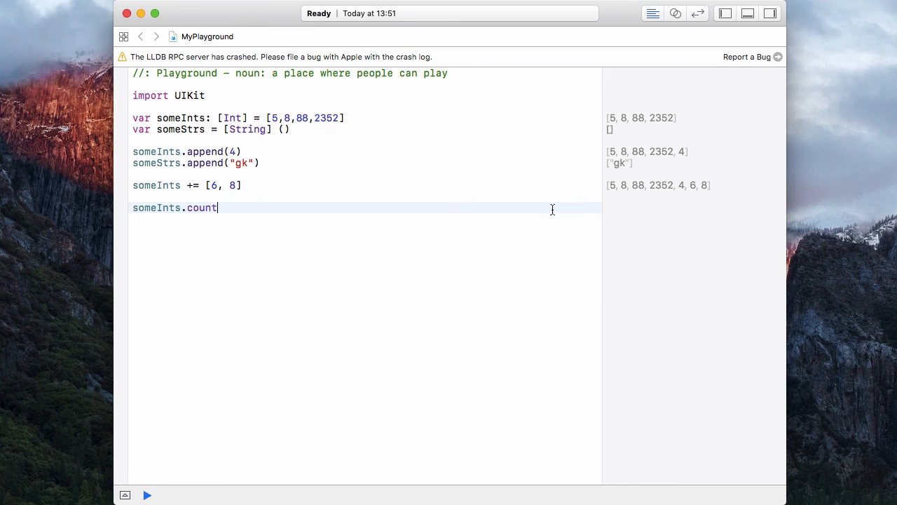
pyautogui.click(148, 495)
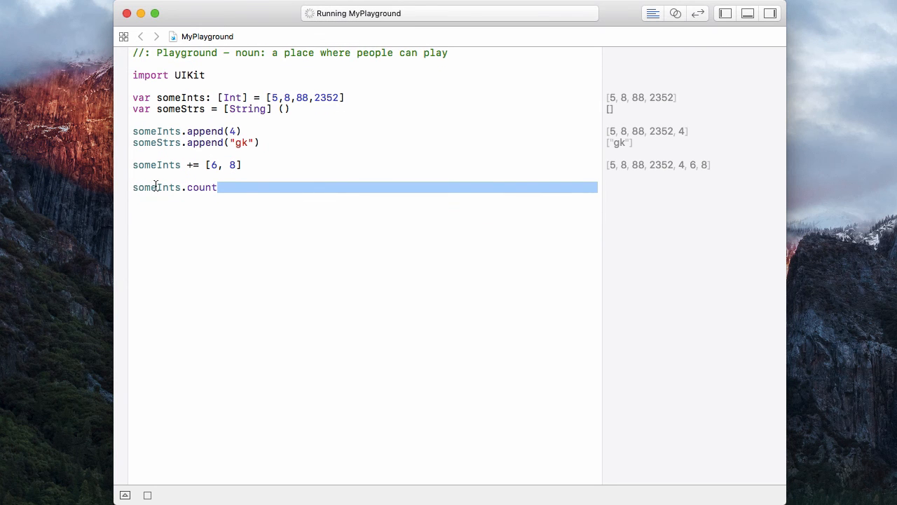
# Step: Wrap the count line in print() so the console shows 7
pyautogui.write('print(')
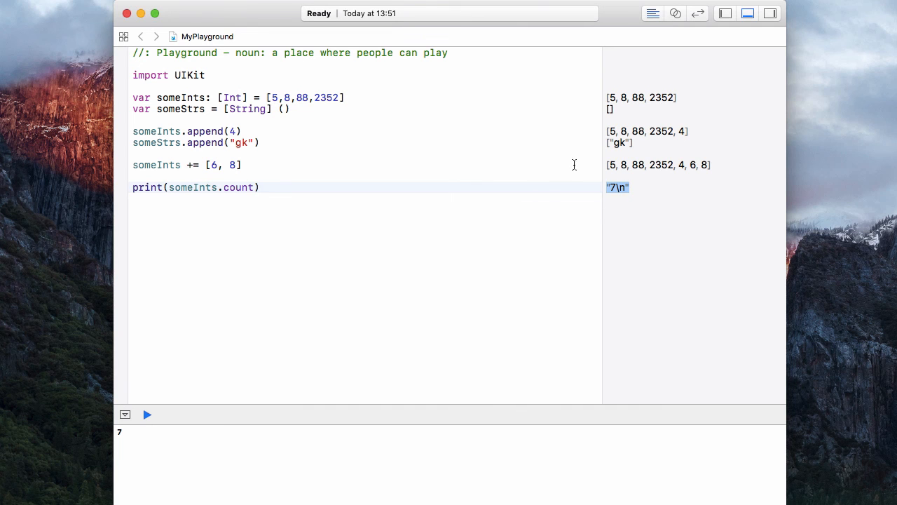
pyautogui.moveTo(154, 446)
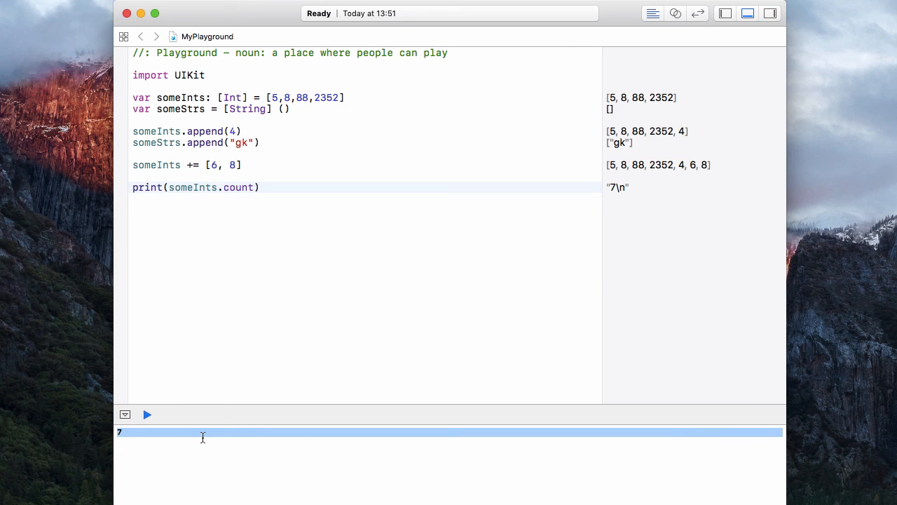
pyautogui.moveTo(281, 212)
pyautogui.write('print')
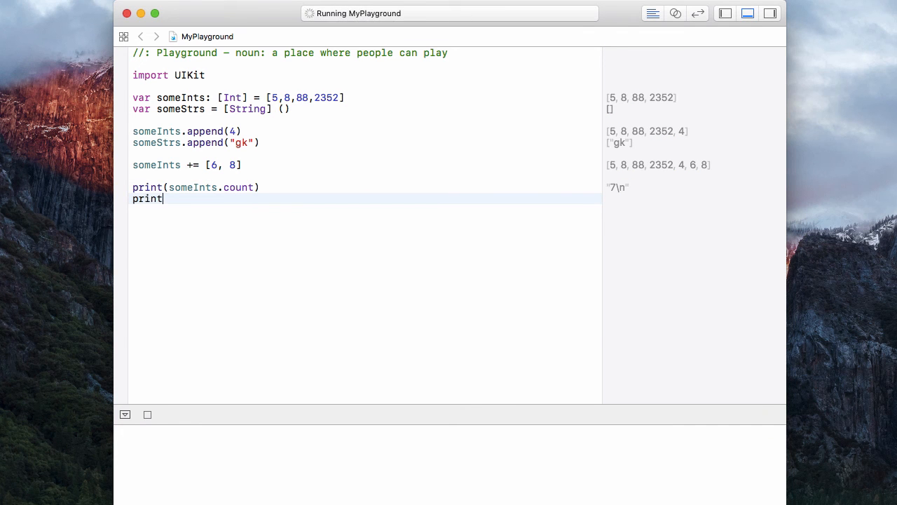
# Step: Add print(someStrs.count) on the following line
pyautogui.write('(someStrs.')
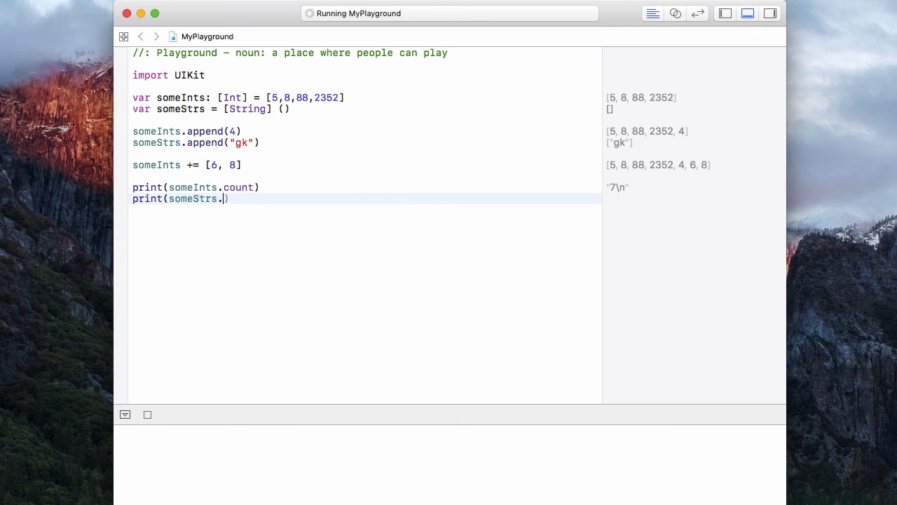
pyautogui.write('count')
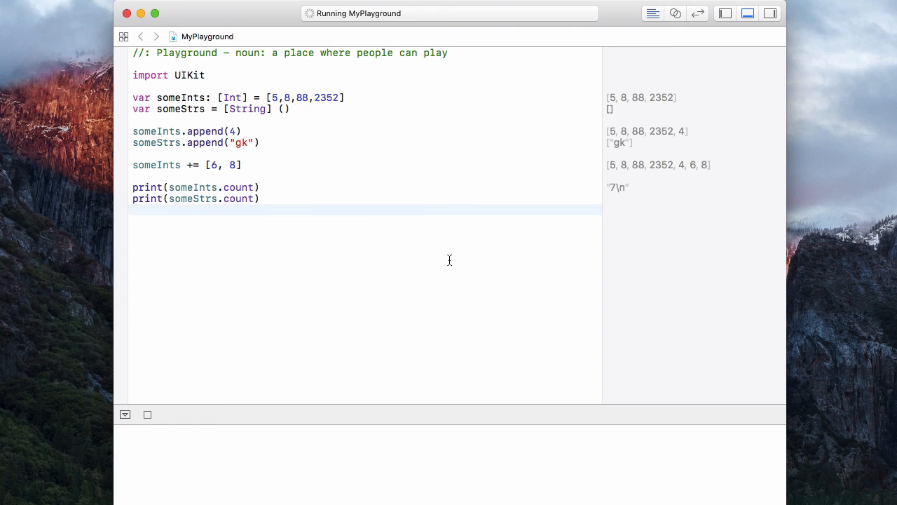
pyautogui.moveTo(393, 255)
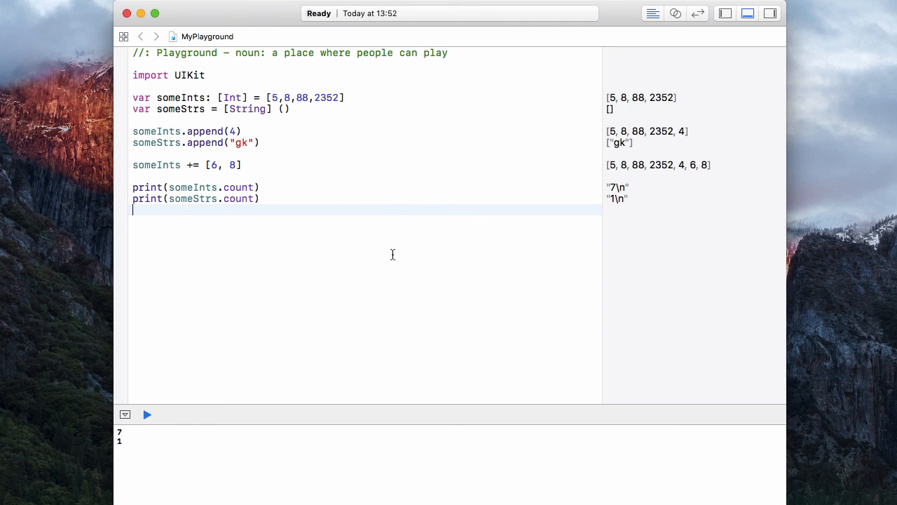
pyautogui.moveTo(287, 324)
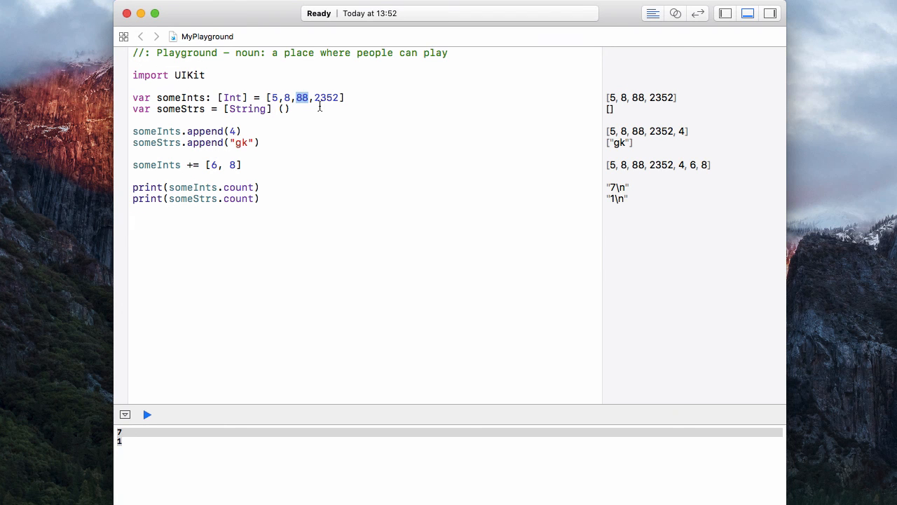
pyautogui.moveTo(190, 226)
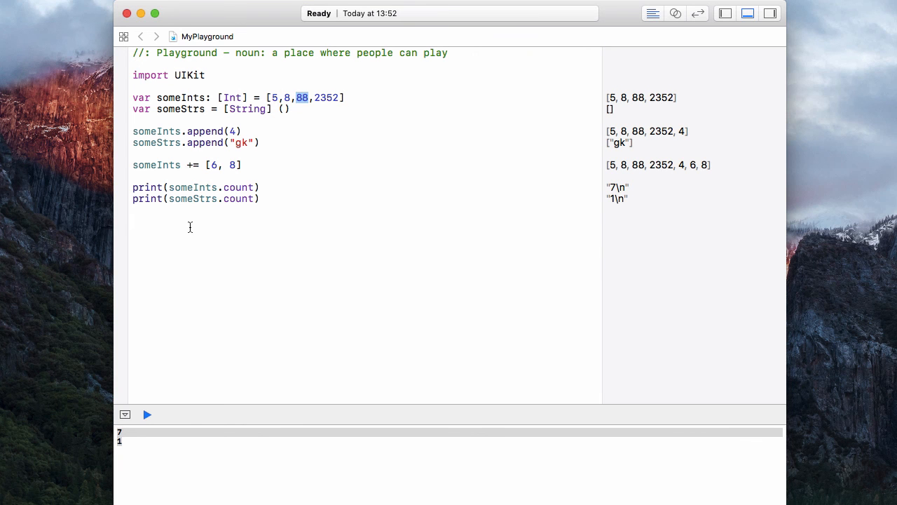
# Step: Type print(someInts[]) and highlight 88 in the array literal to explain indices
pyautogui.write('p')
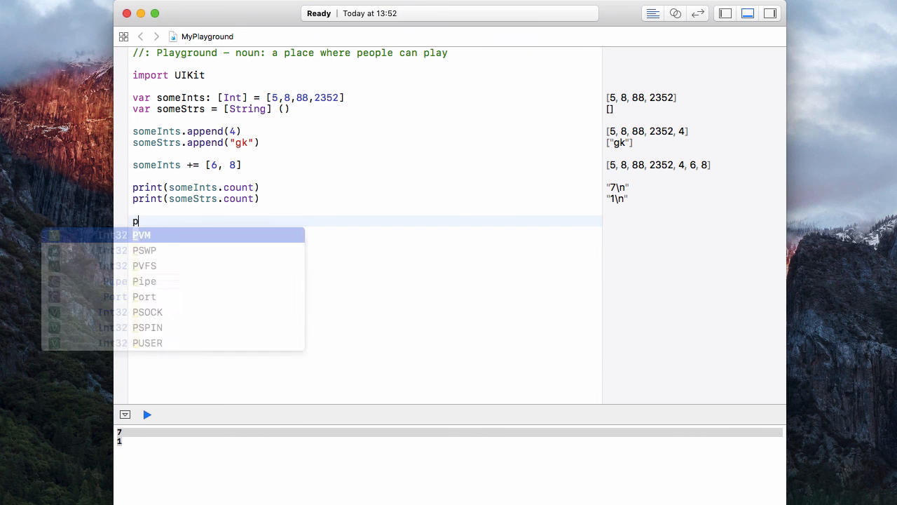
pyautogui.write('rint(someInts')
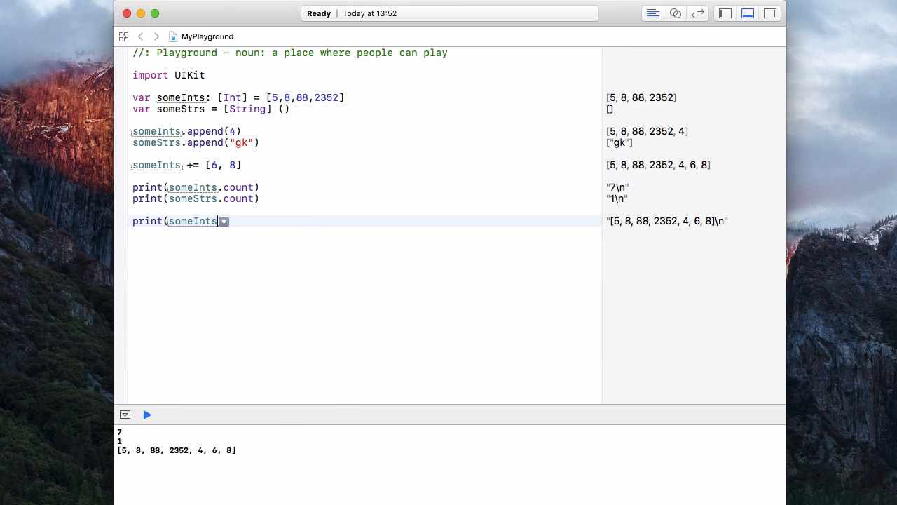
pyautogui.write('[')
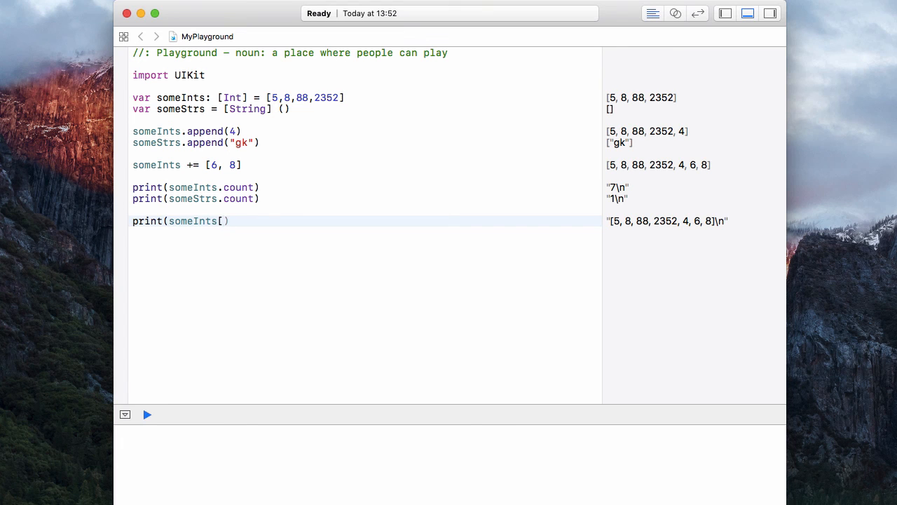
pyautogui.write(']')
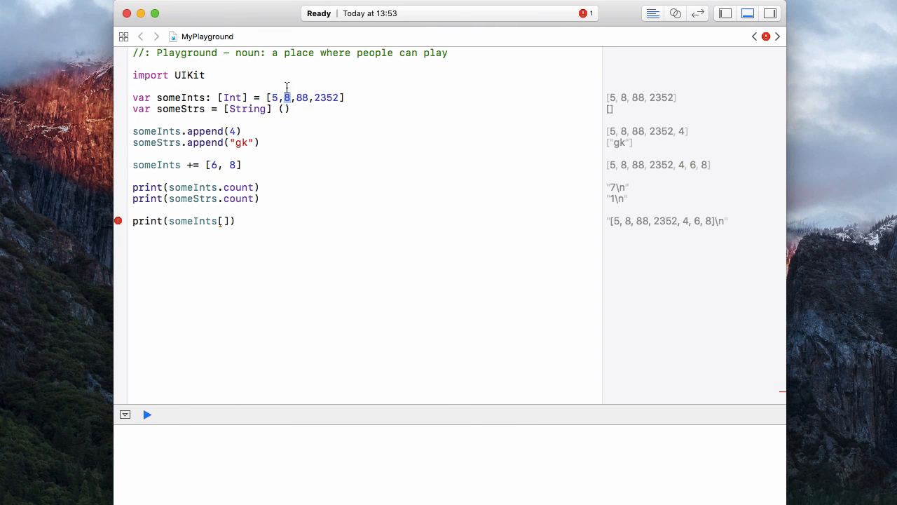
pyautogui.doubleClick(301, 98)
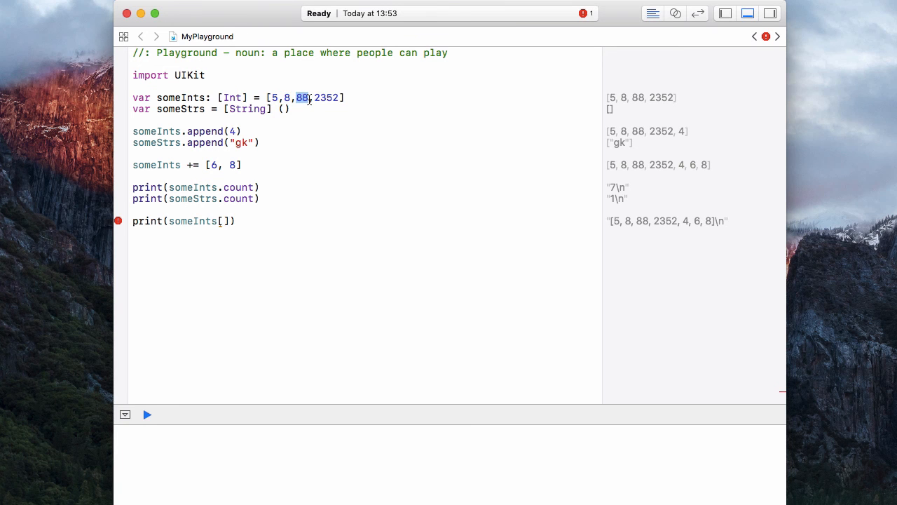